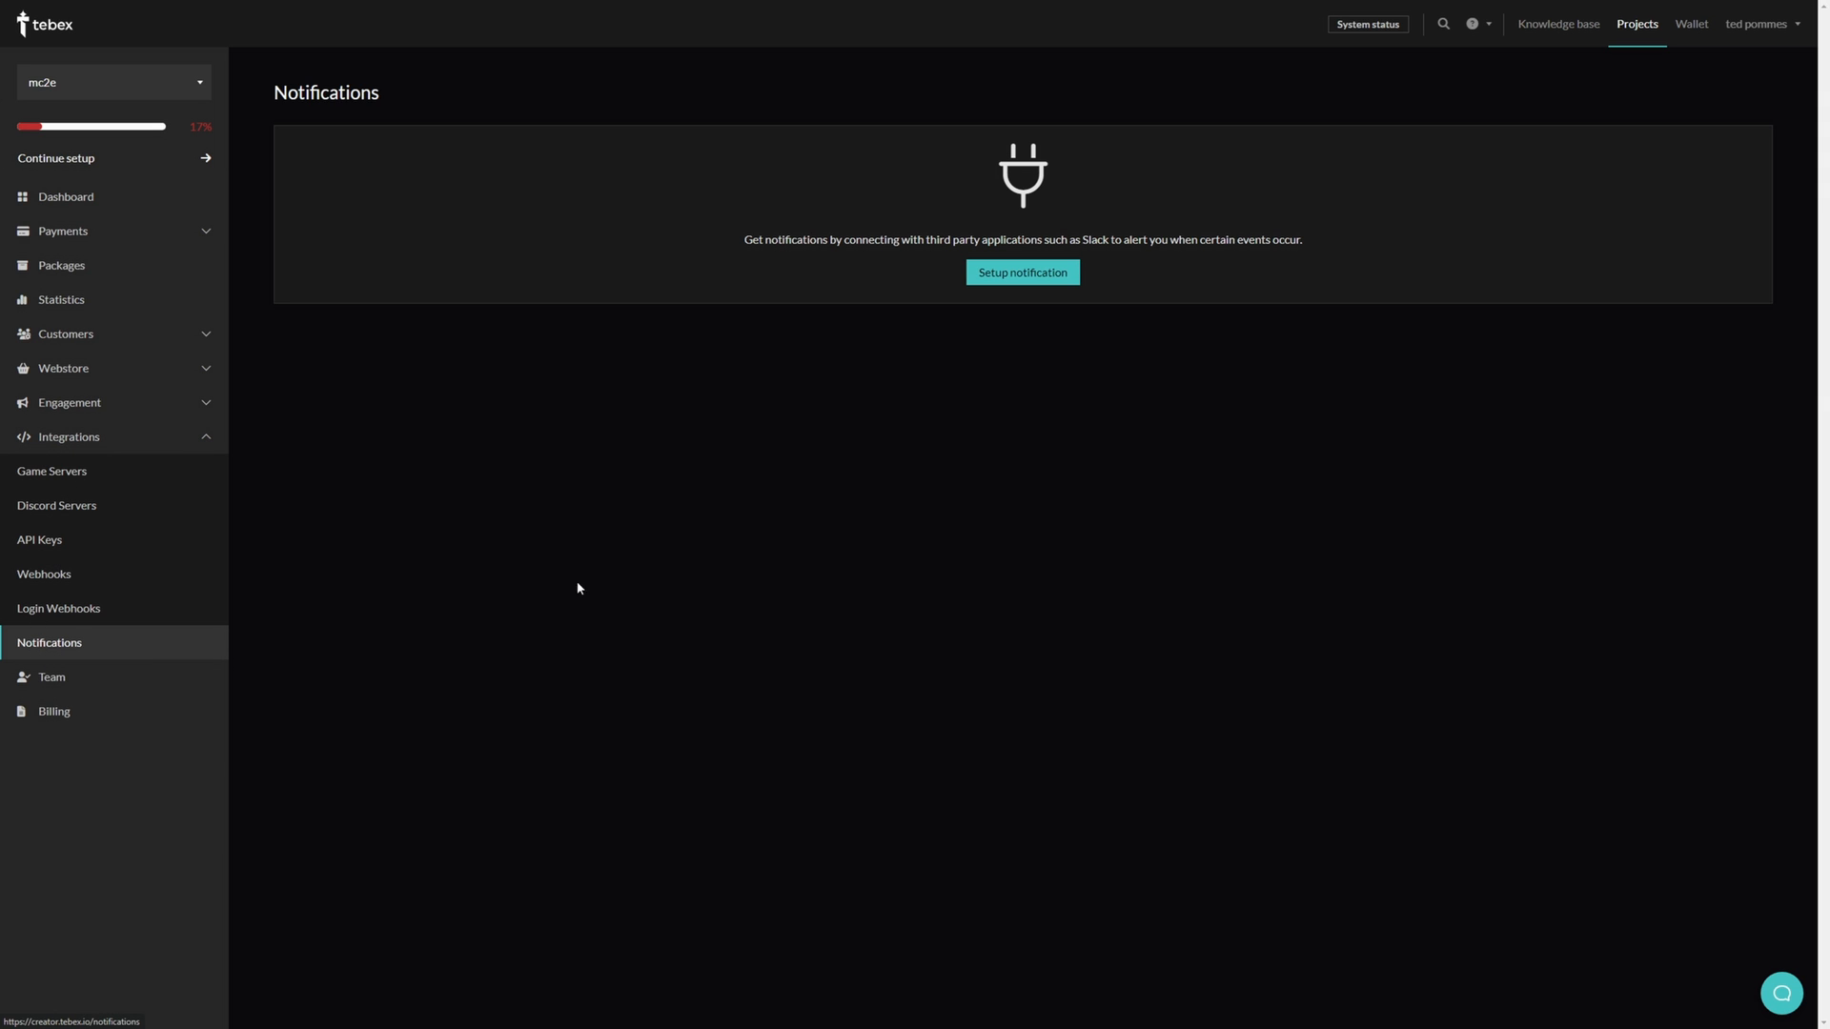
# Step: Start a new store notification with Discord as the notification service
pyautogui.click(1023, 272)
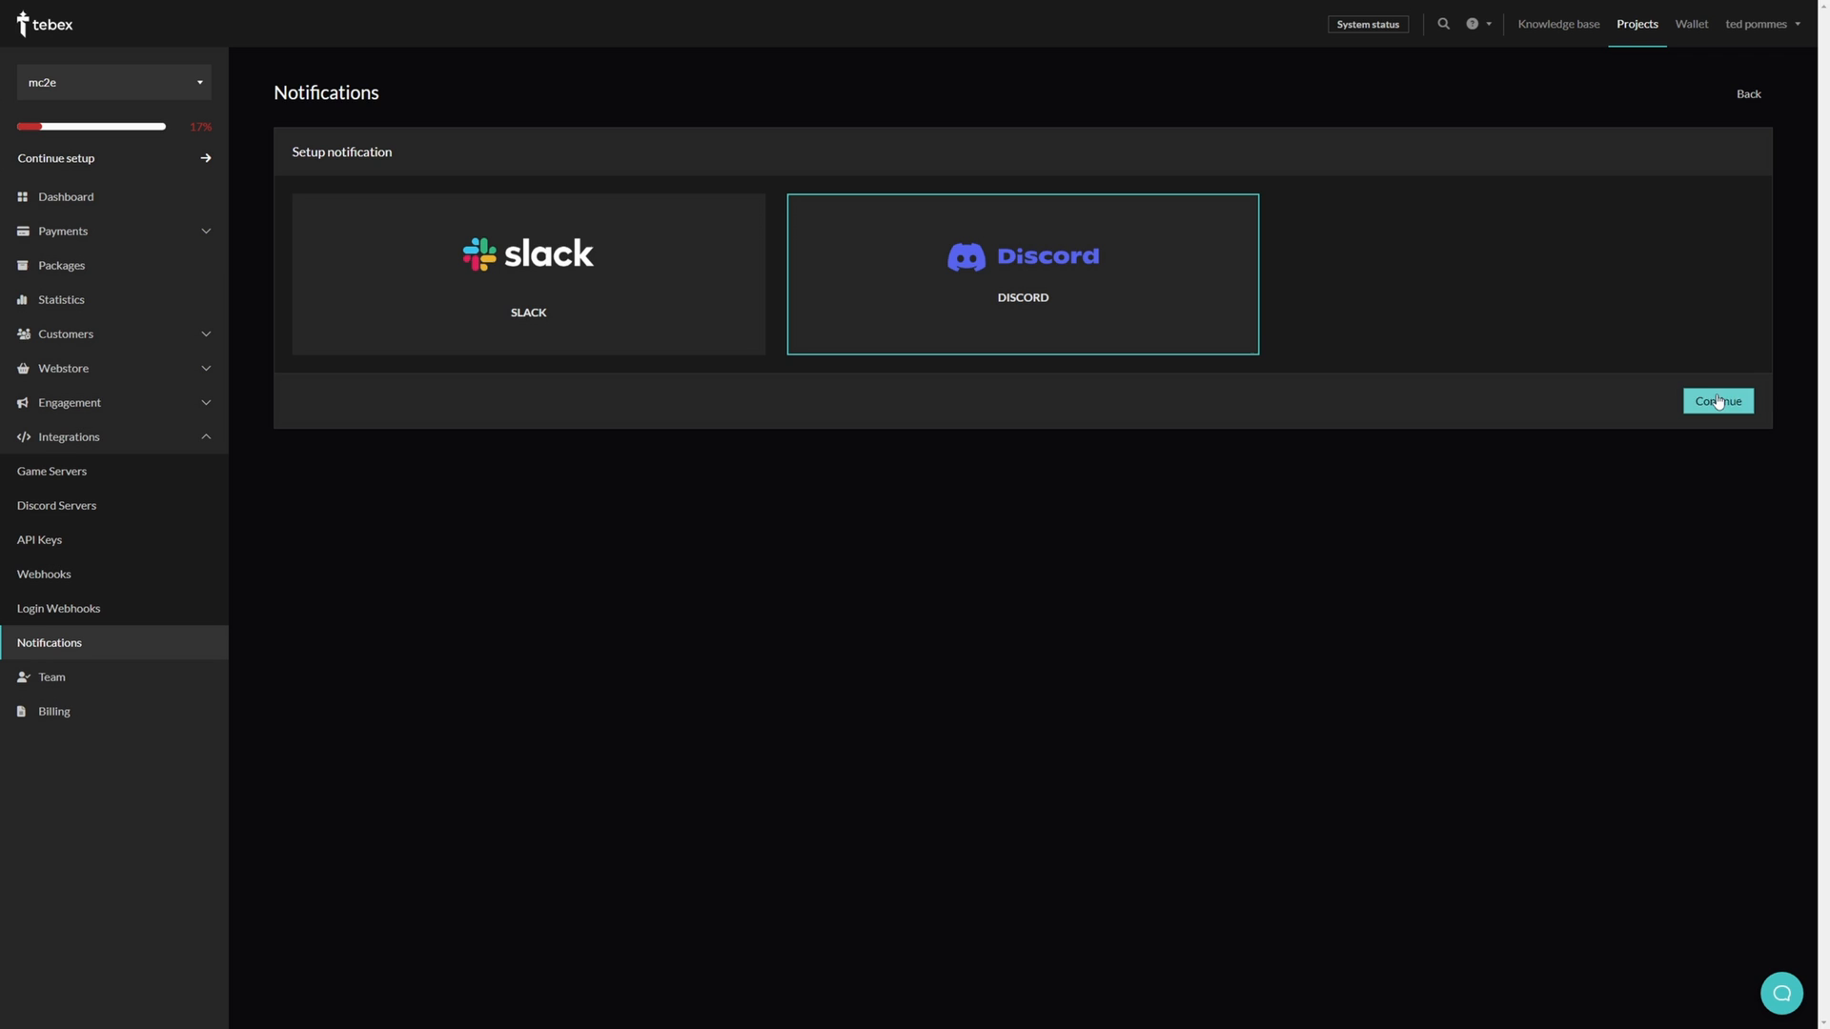
pyautogui.click(1717, 400)
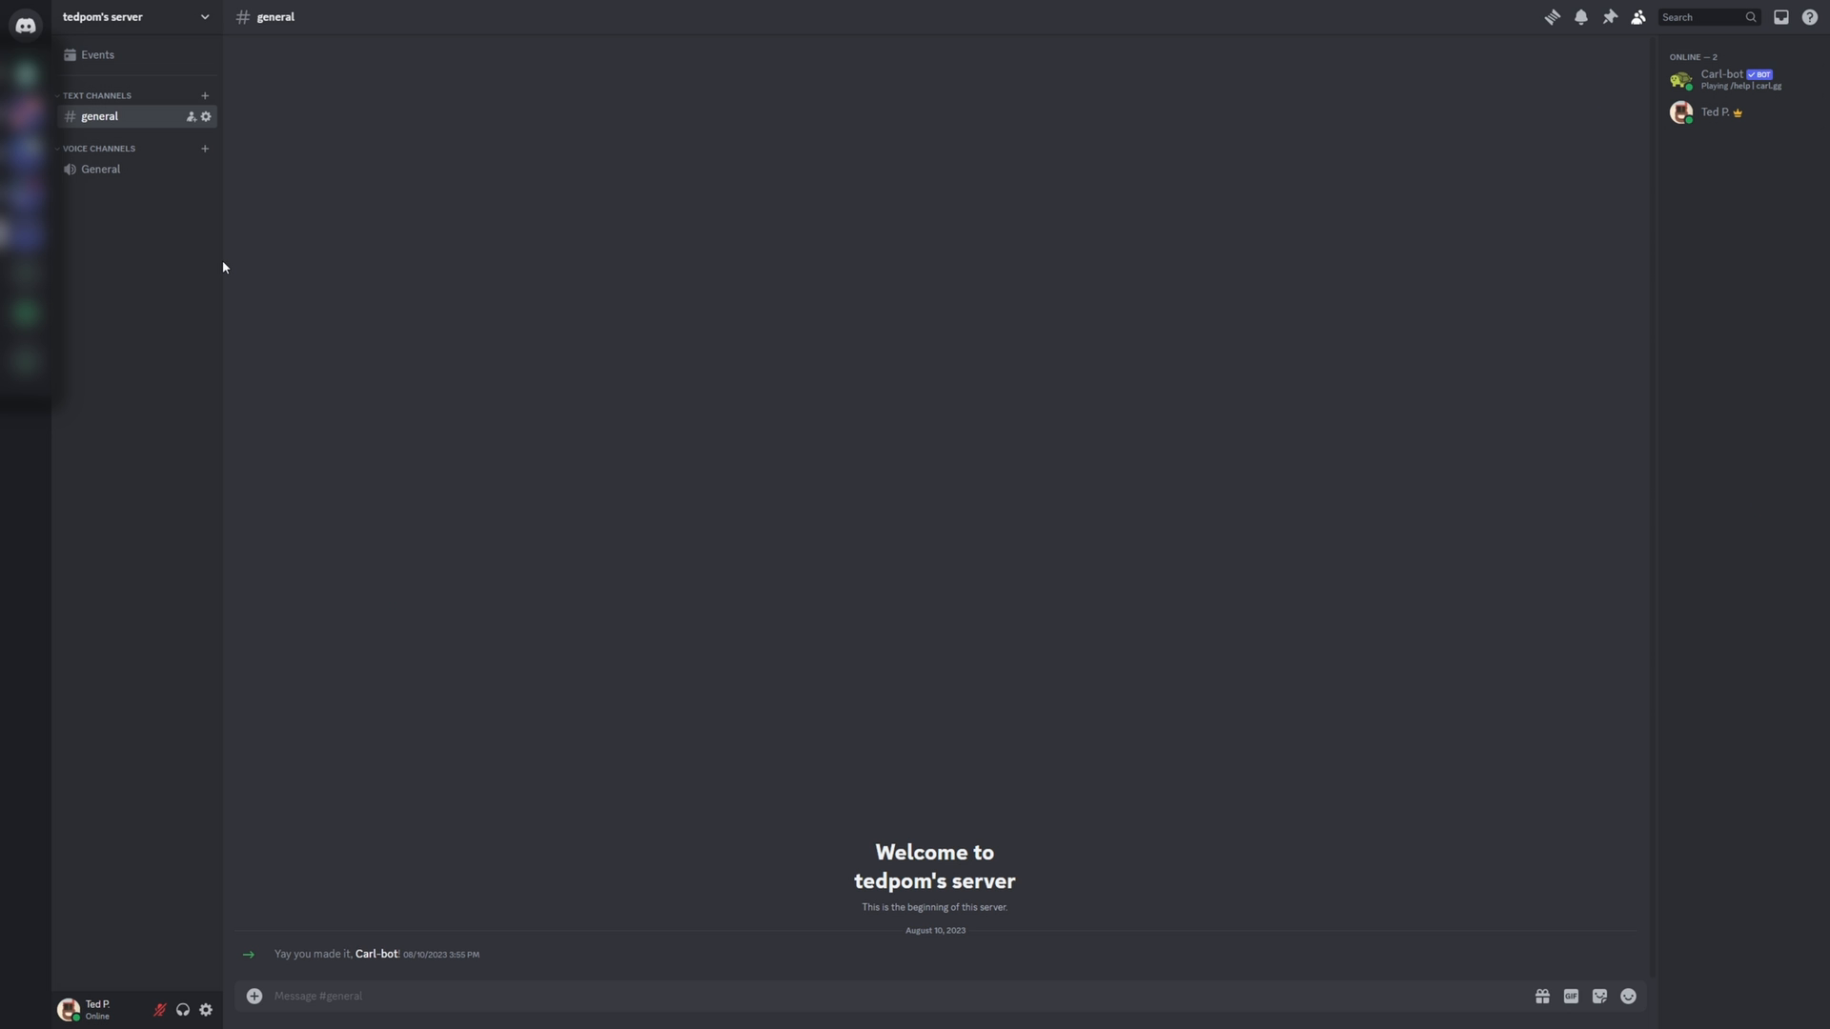
pyautogui.moveTo(200, 336)
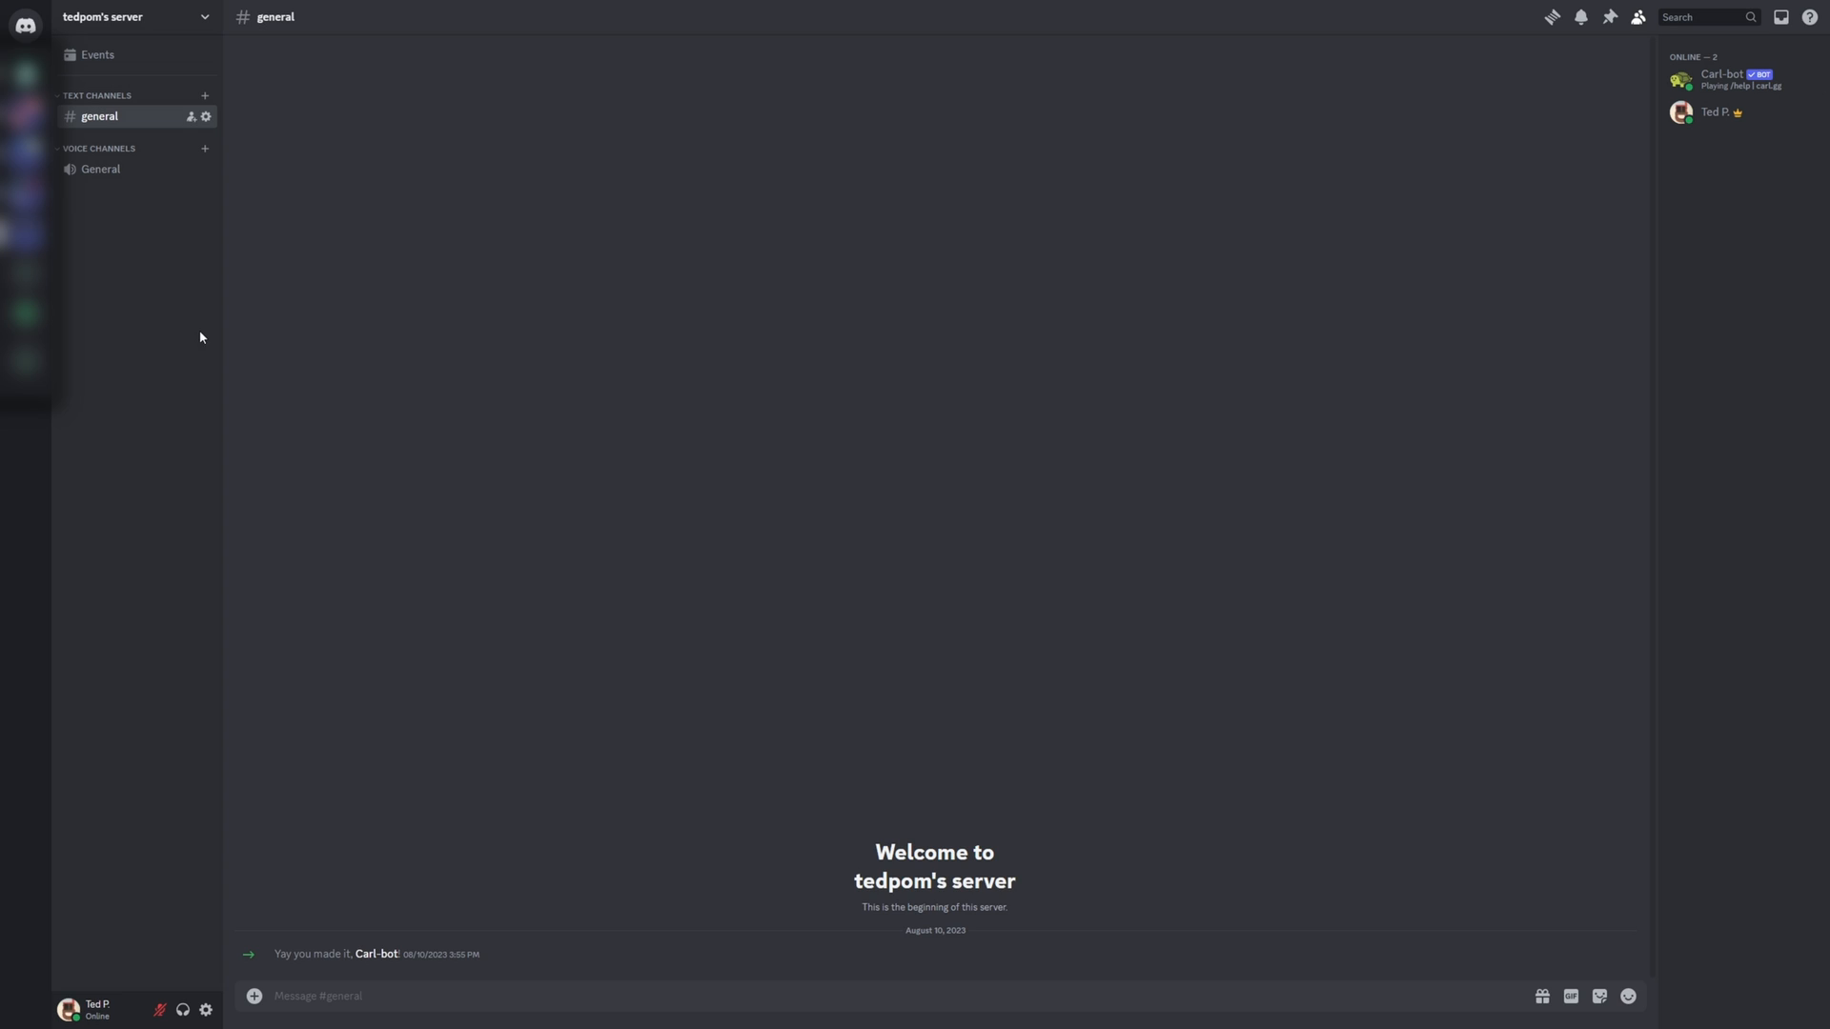
# Step: Create a webhook in the Discord server's settings and copy its URL
pyautogui.click(133, 18)
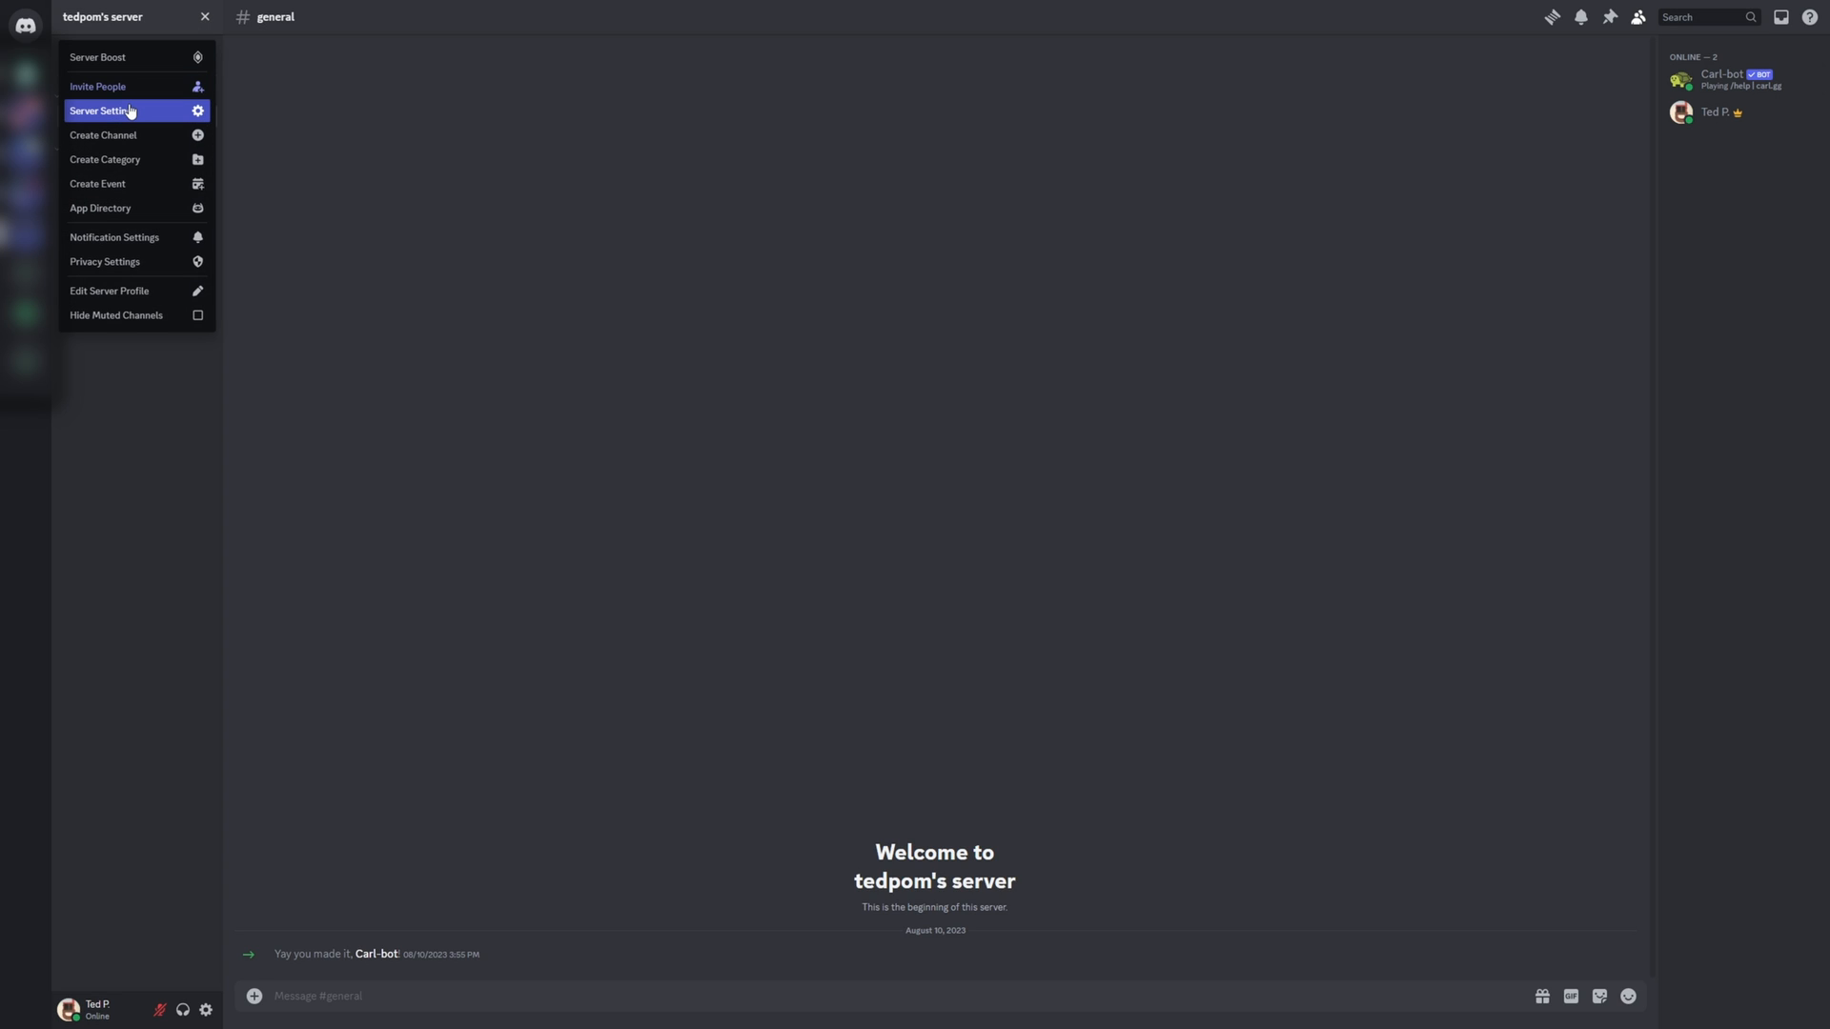
pyautogui.click(114, 110)
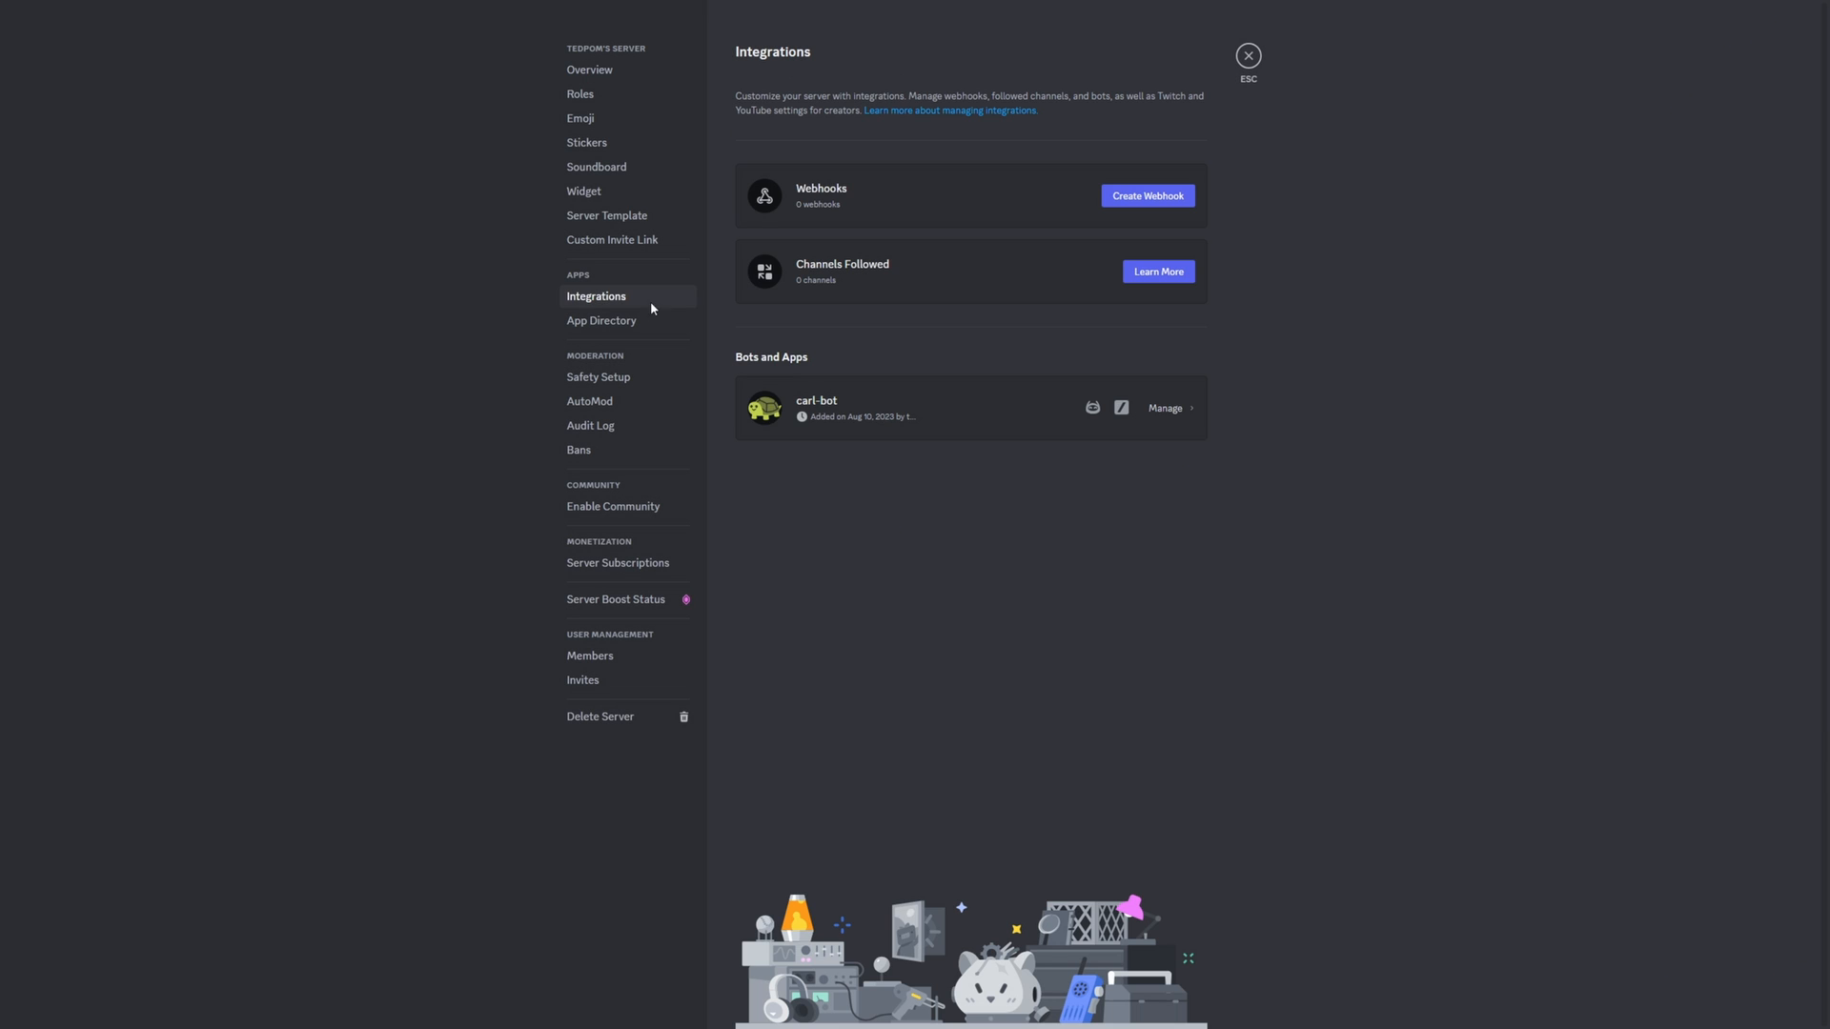
pyautogui.click(1147, 195)
pyautogui.write('Tebex Payment')
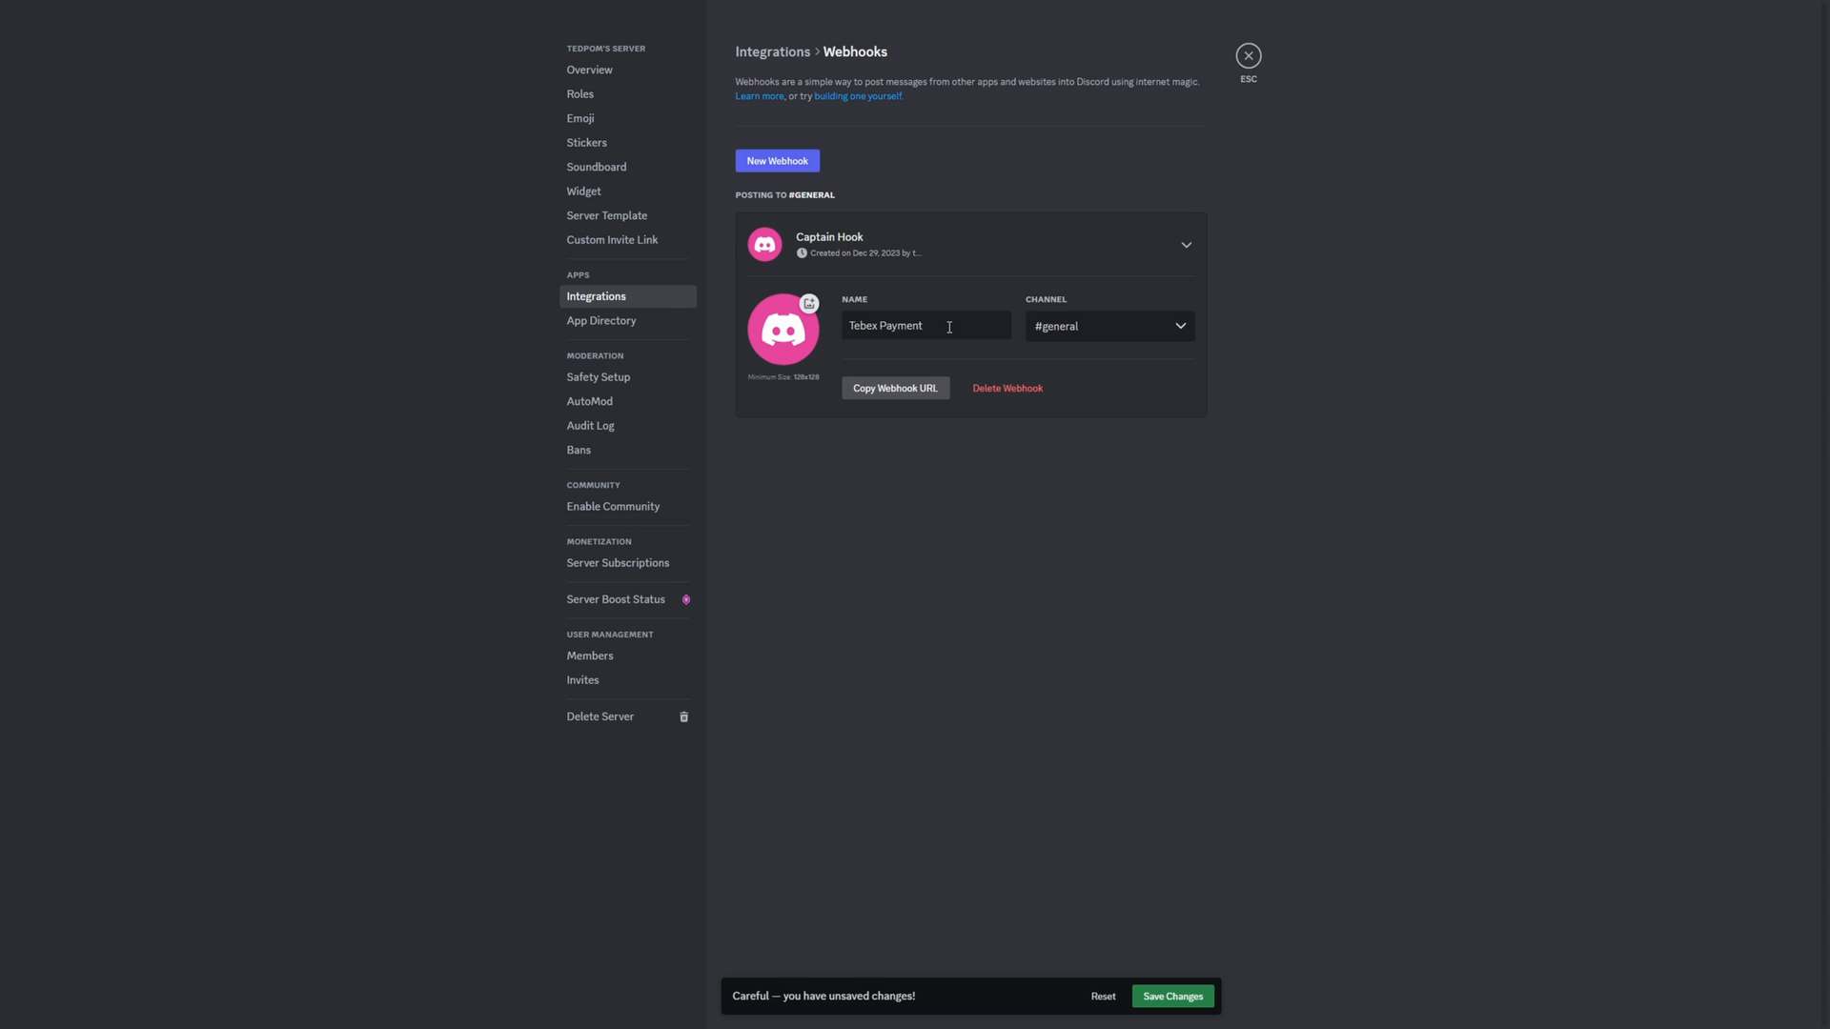
pyautogui.click(895, 387)
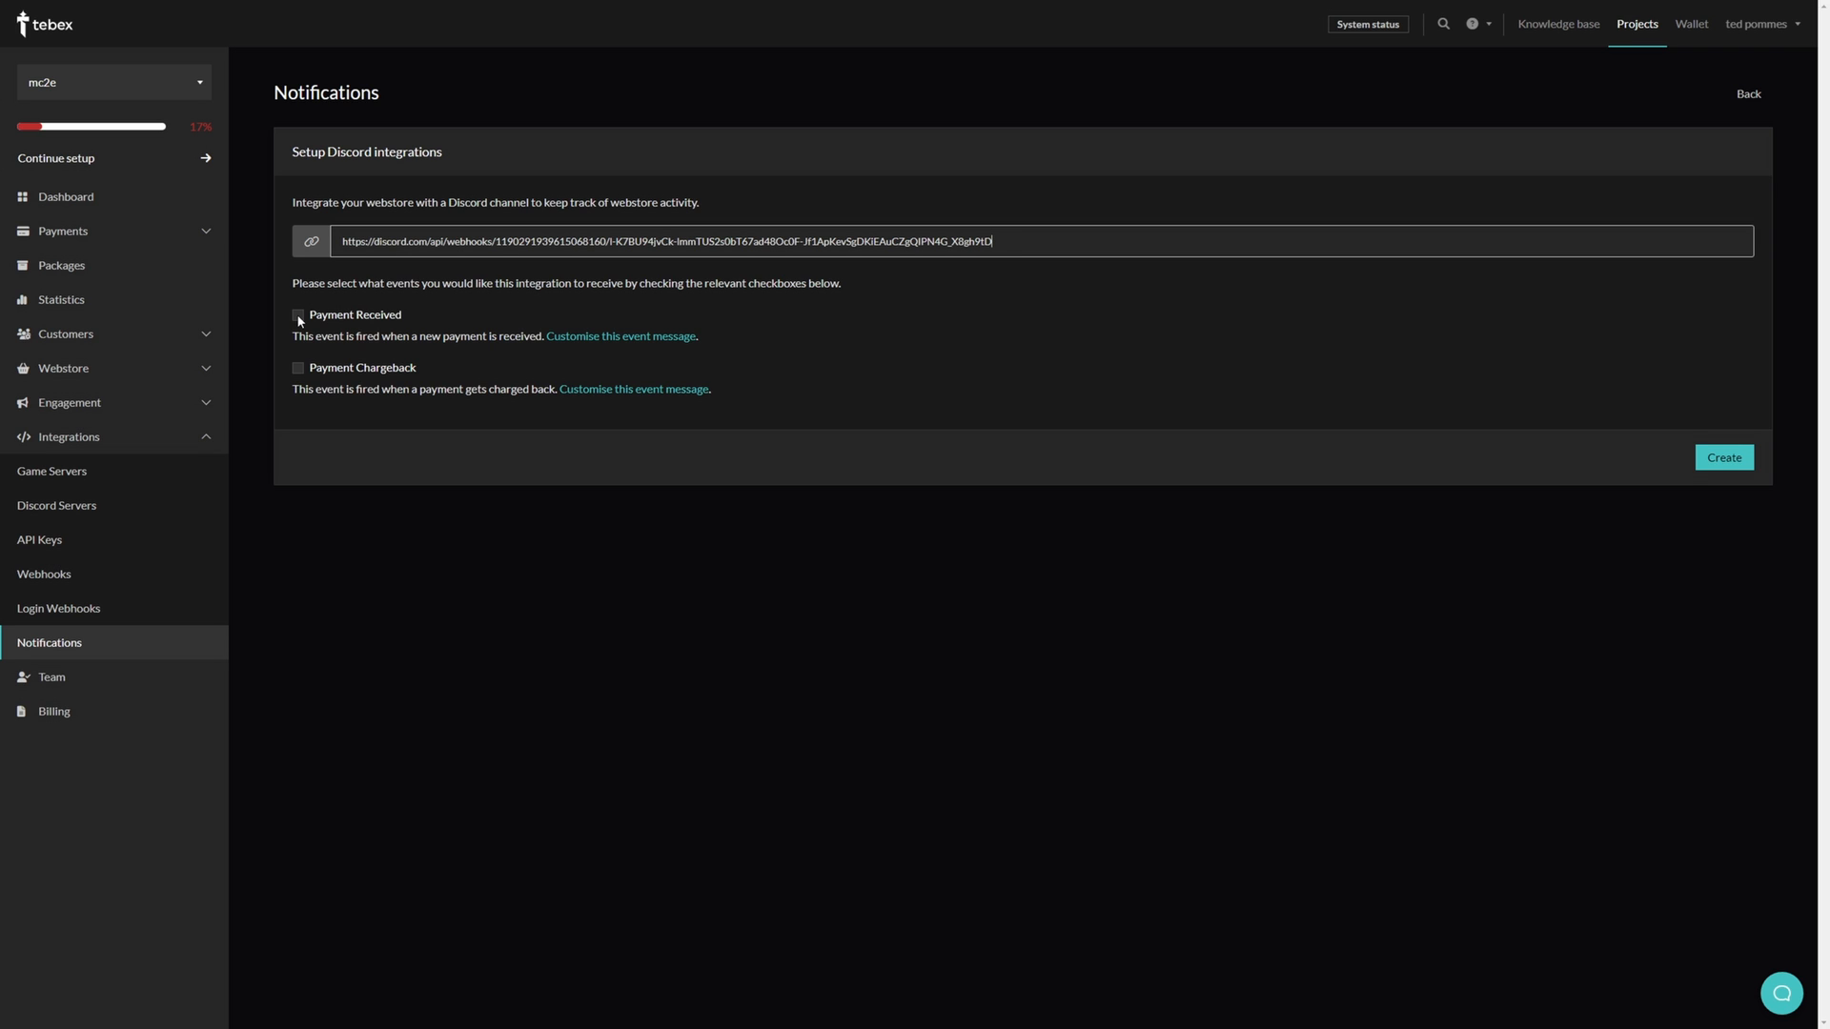
# Step: Enable Payment Received with its message shown, and enable Payment Chargeback
pyautogui.click(301, 315)
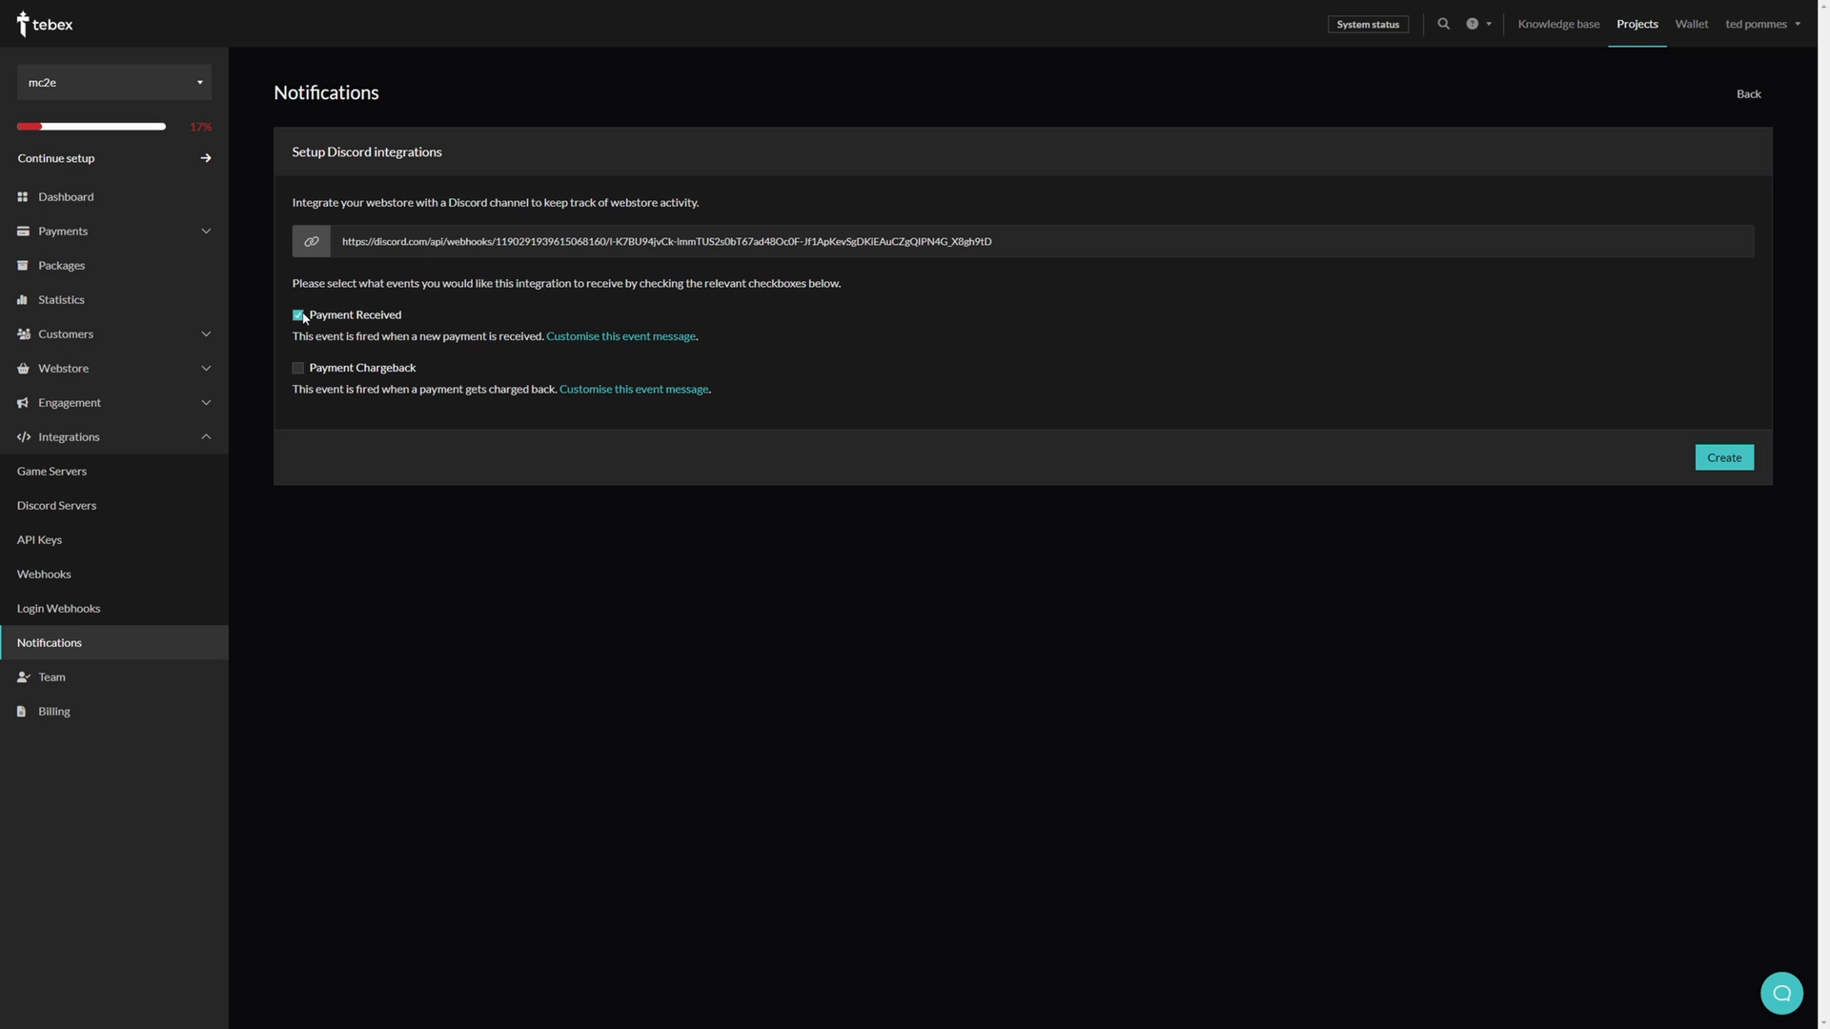
pyautogui.click(620, 335)
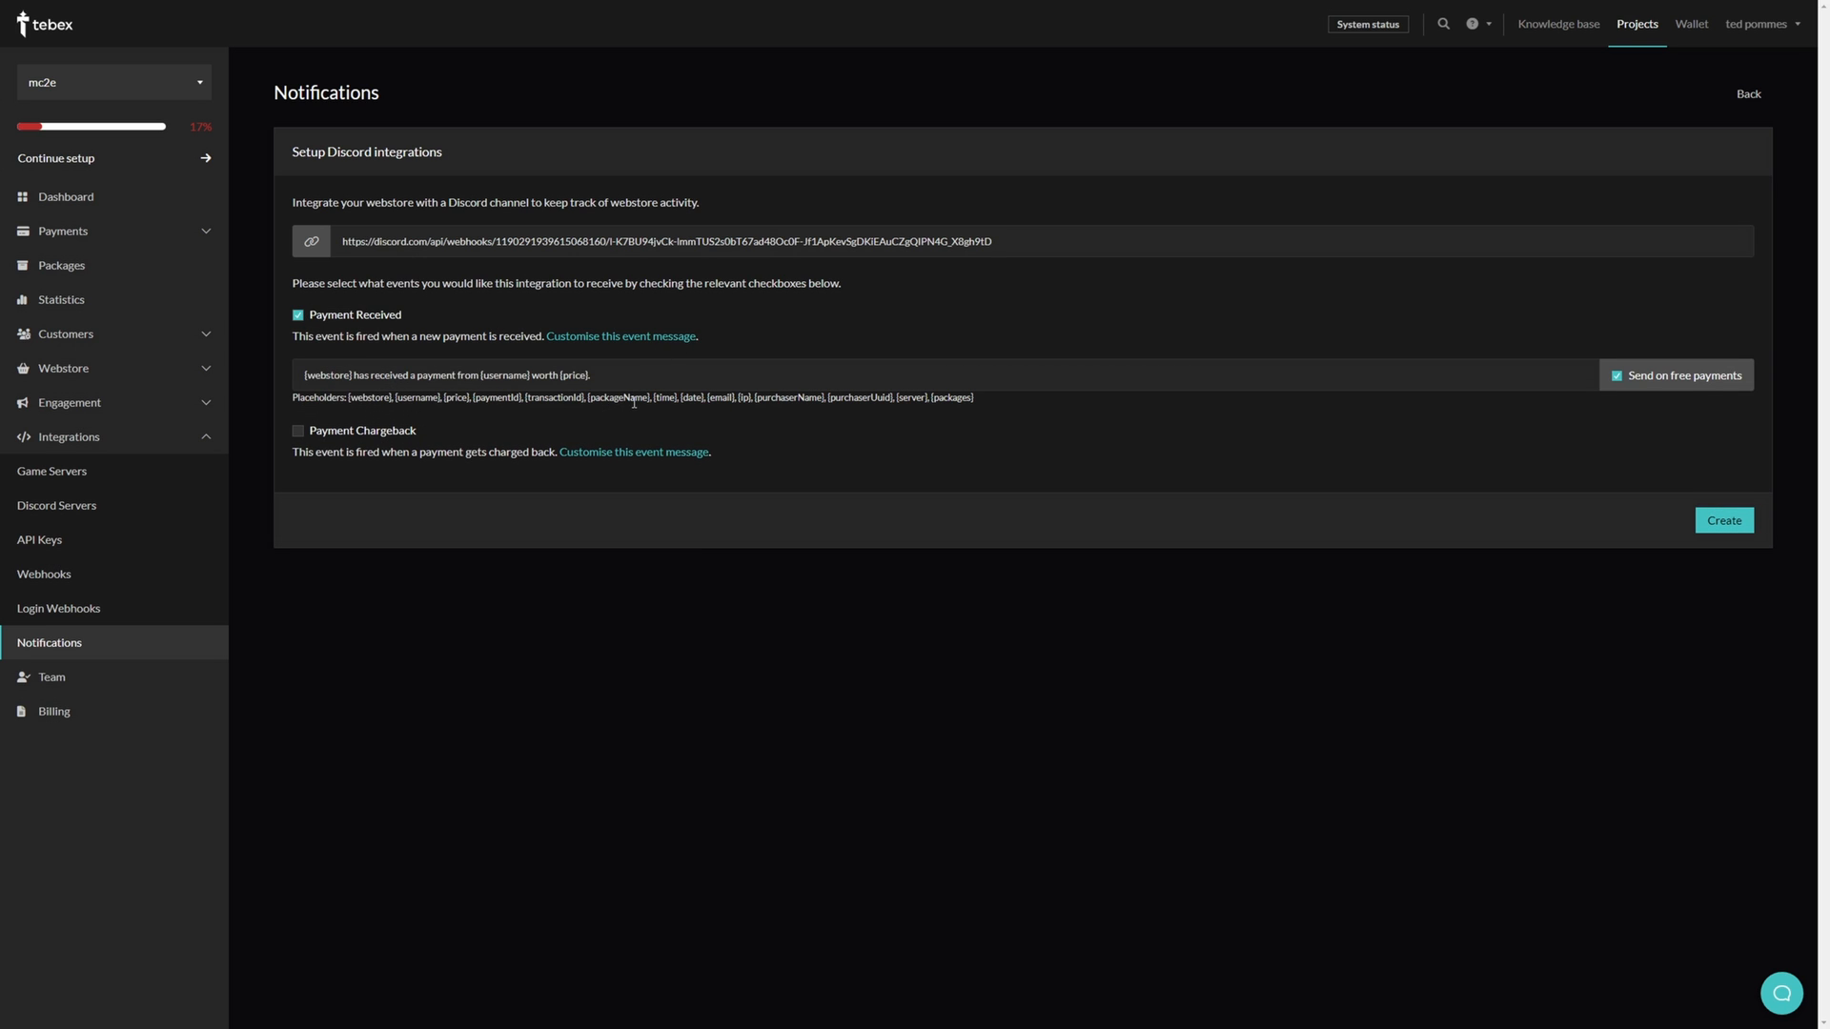
pyautogui.moveTo(661, 412)
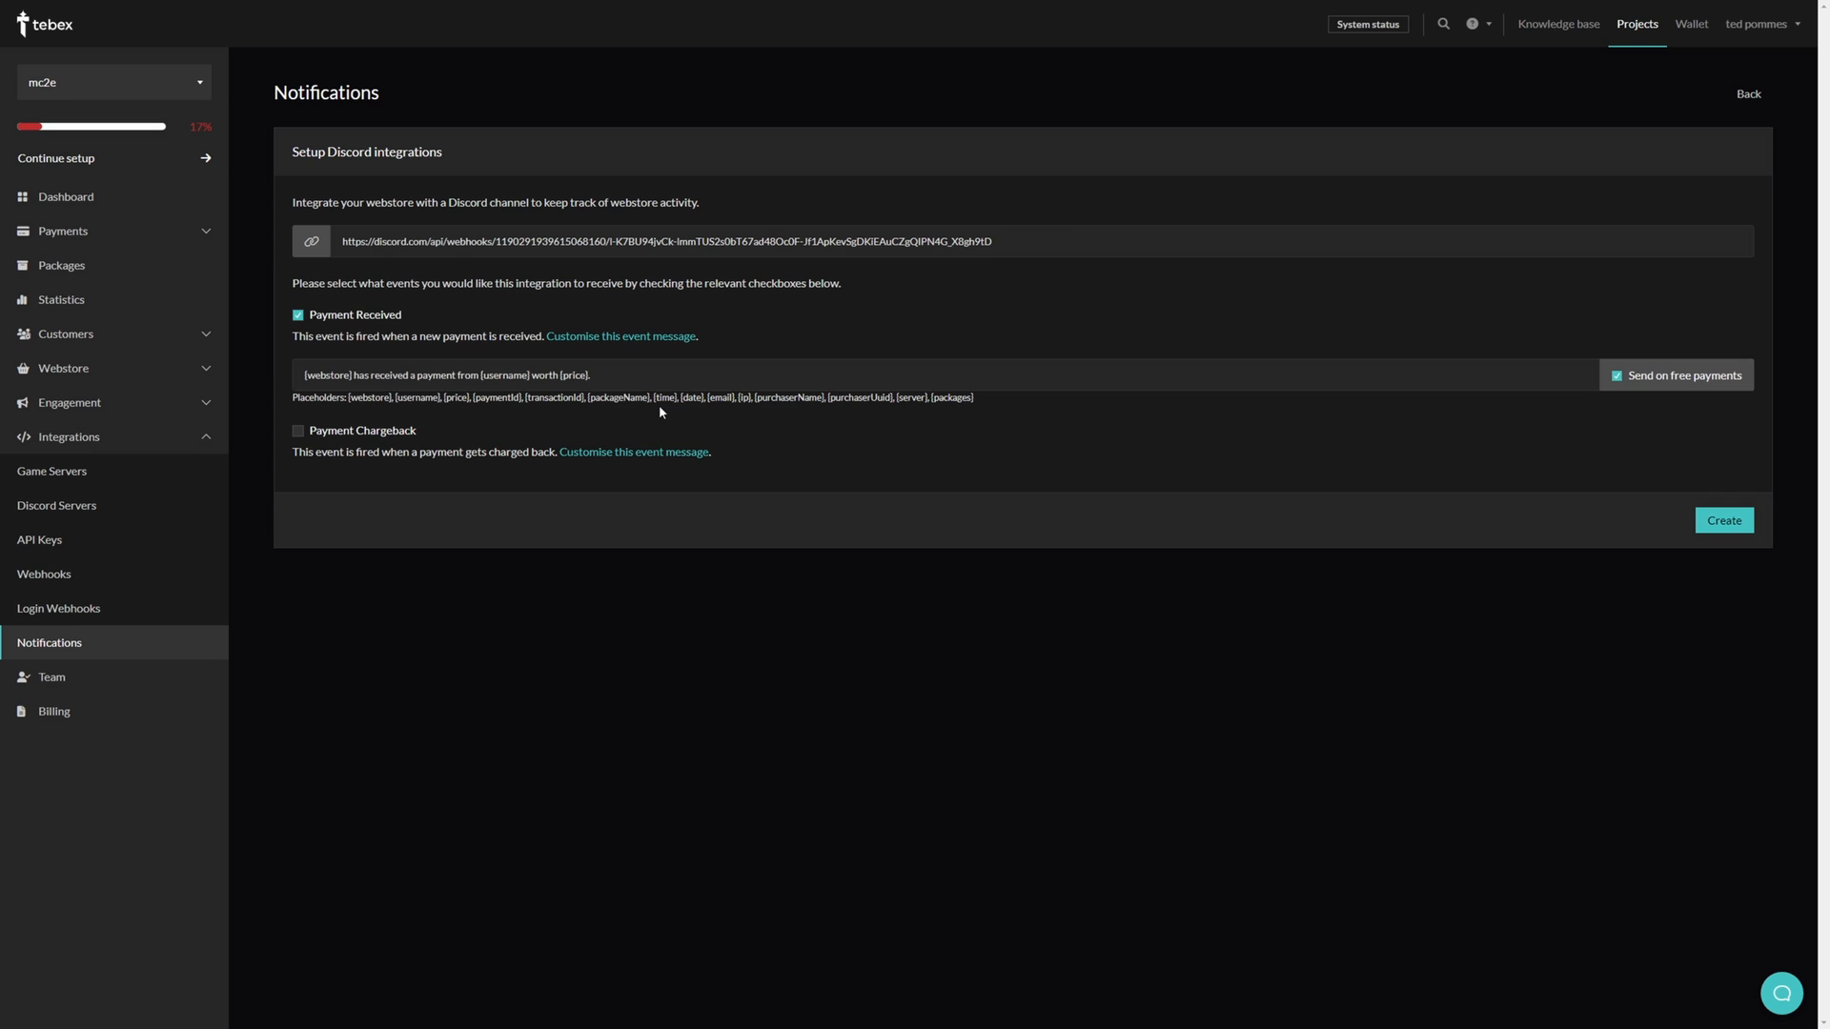
pyautogui.moveTo(1607, 379)
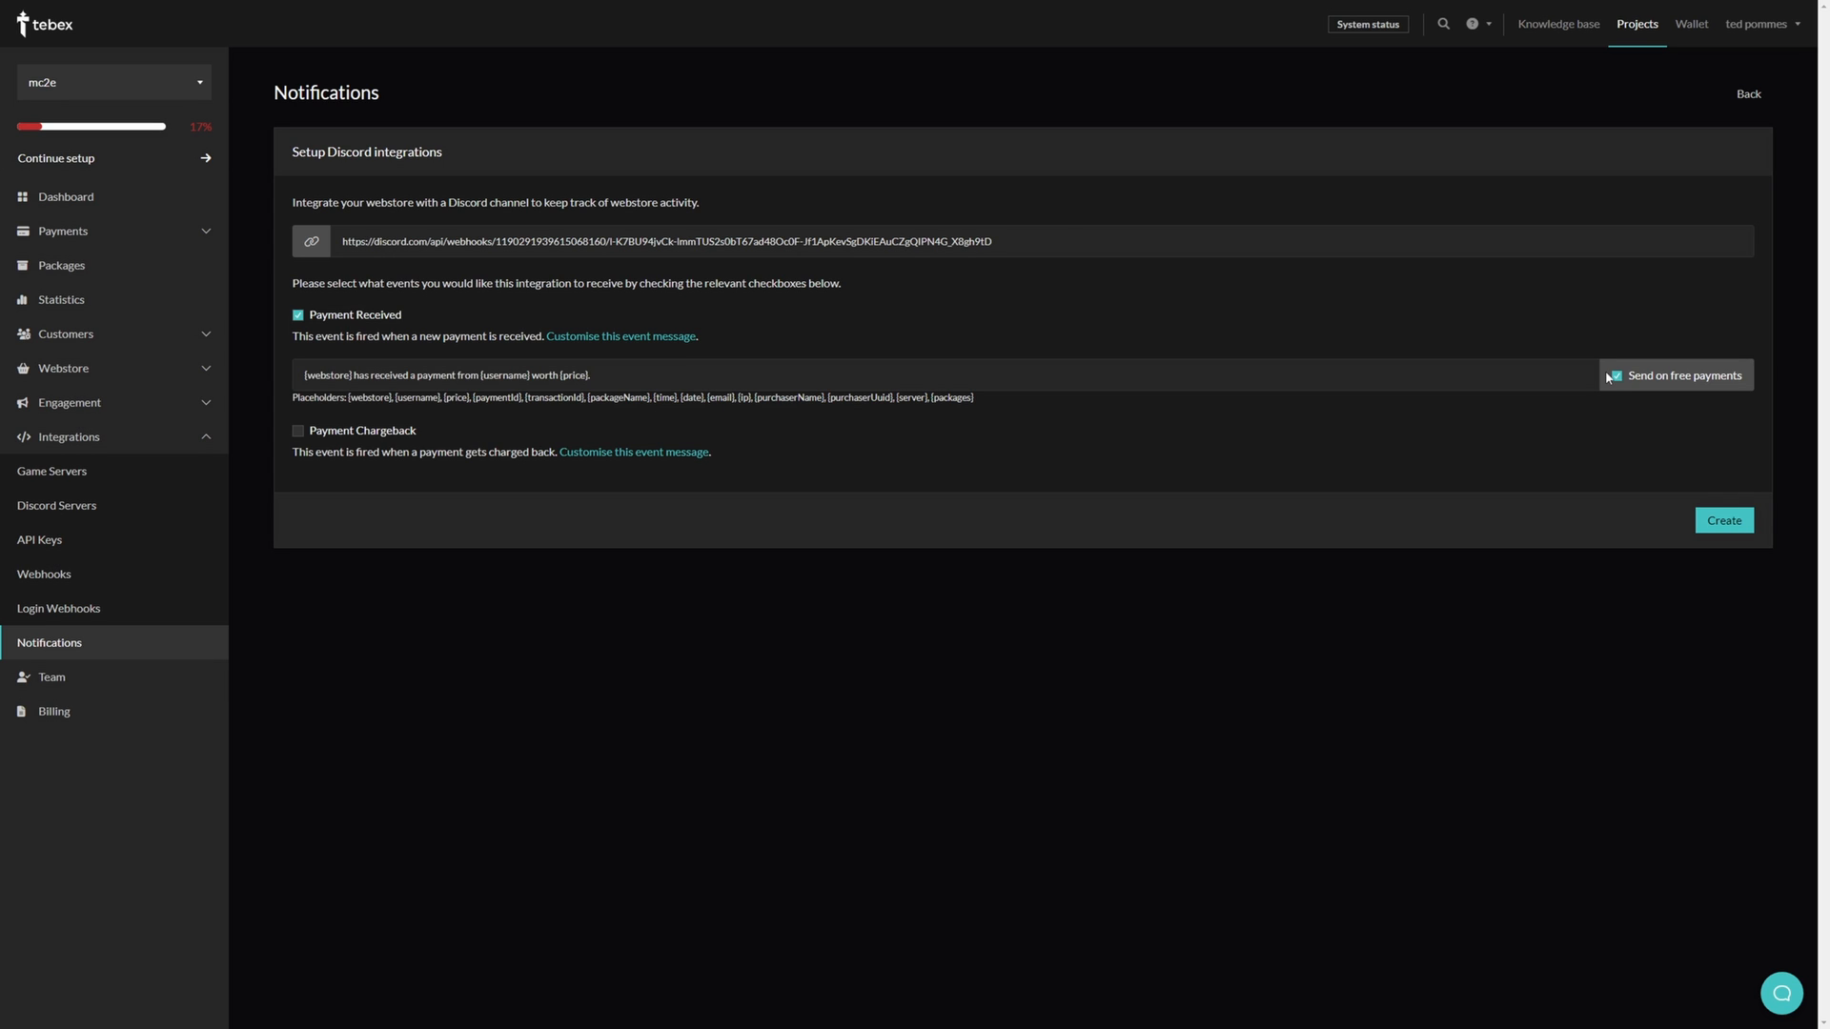
pyautogui.click(299, 431)
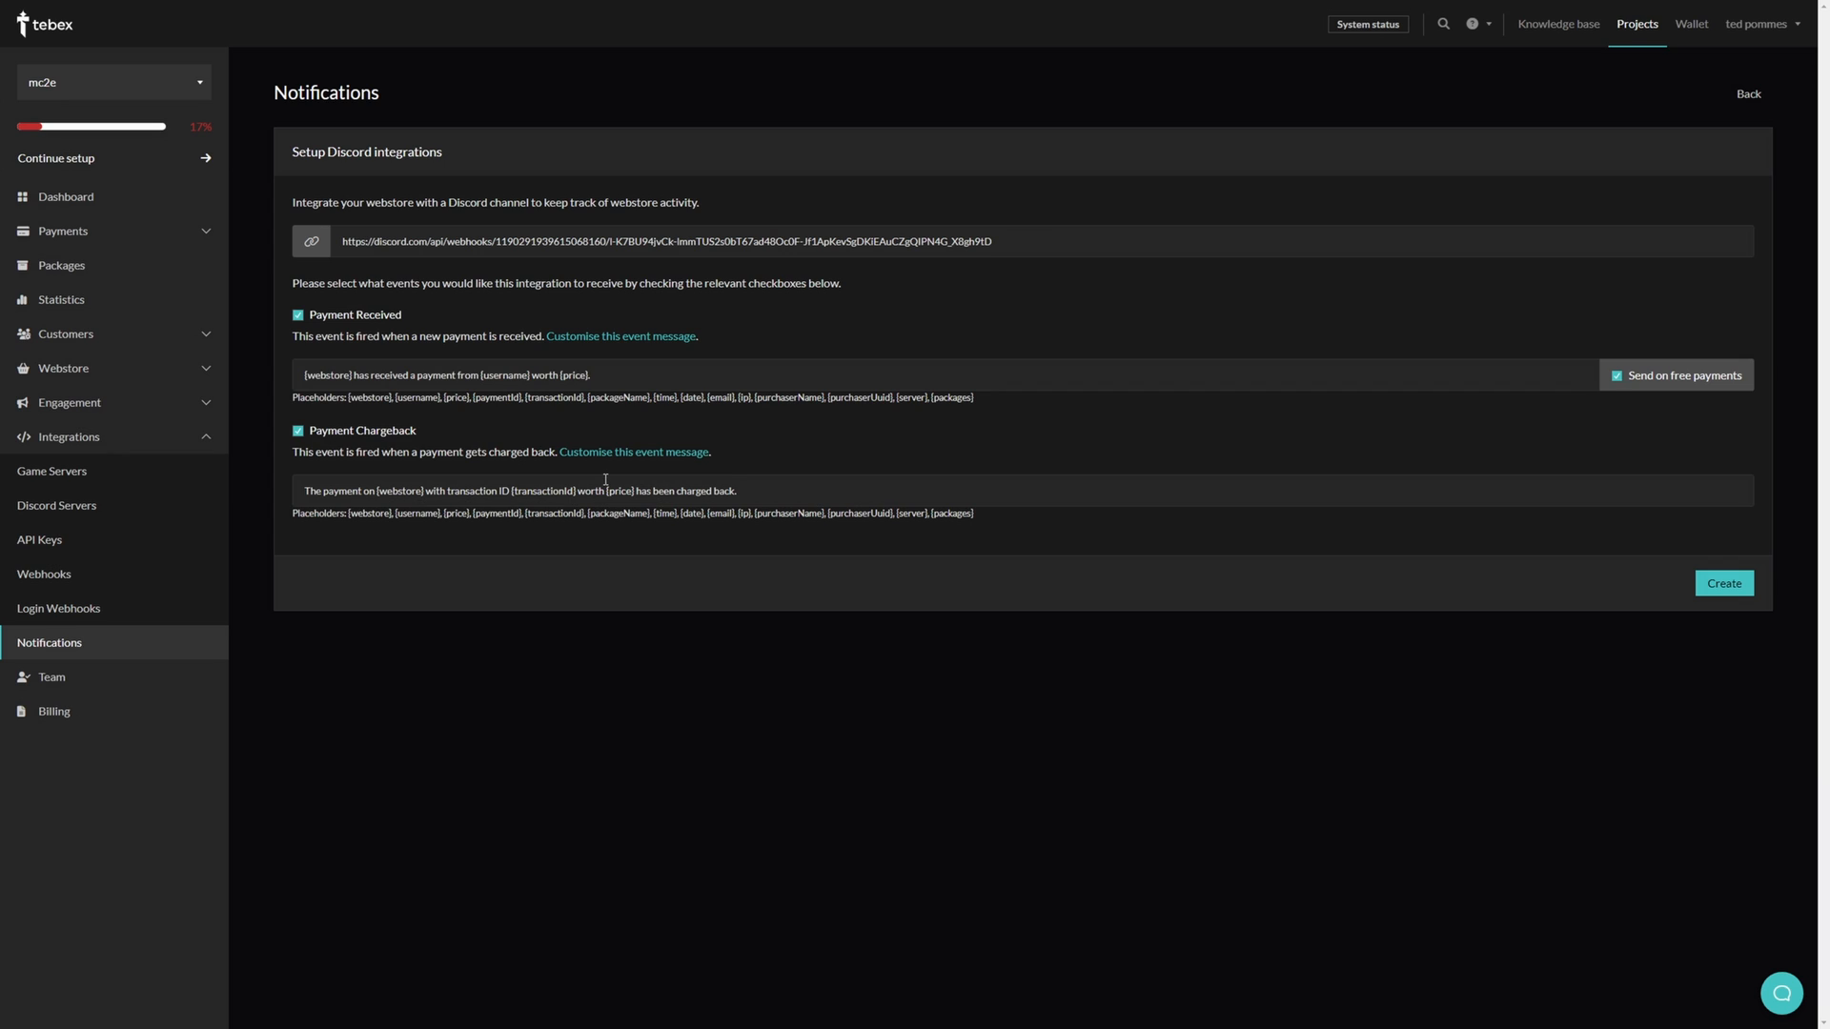
# Step: Create the Discord integration so it appears under the store's notifications
pyautogui.click(1724, 582)
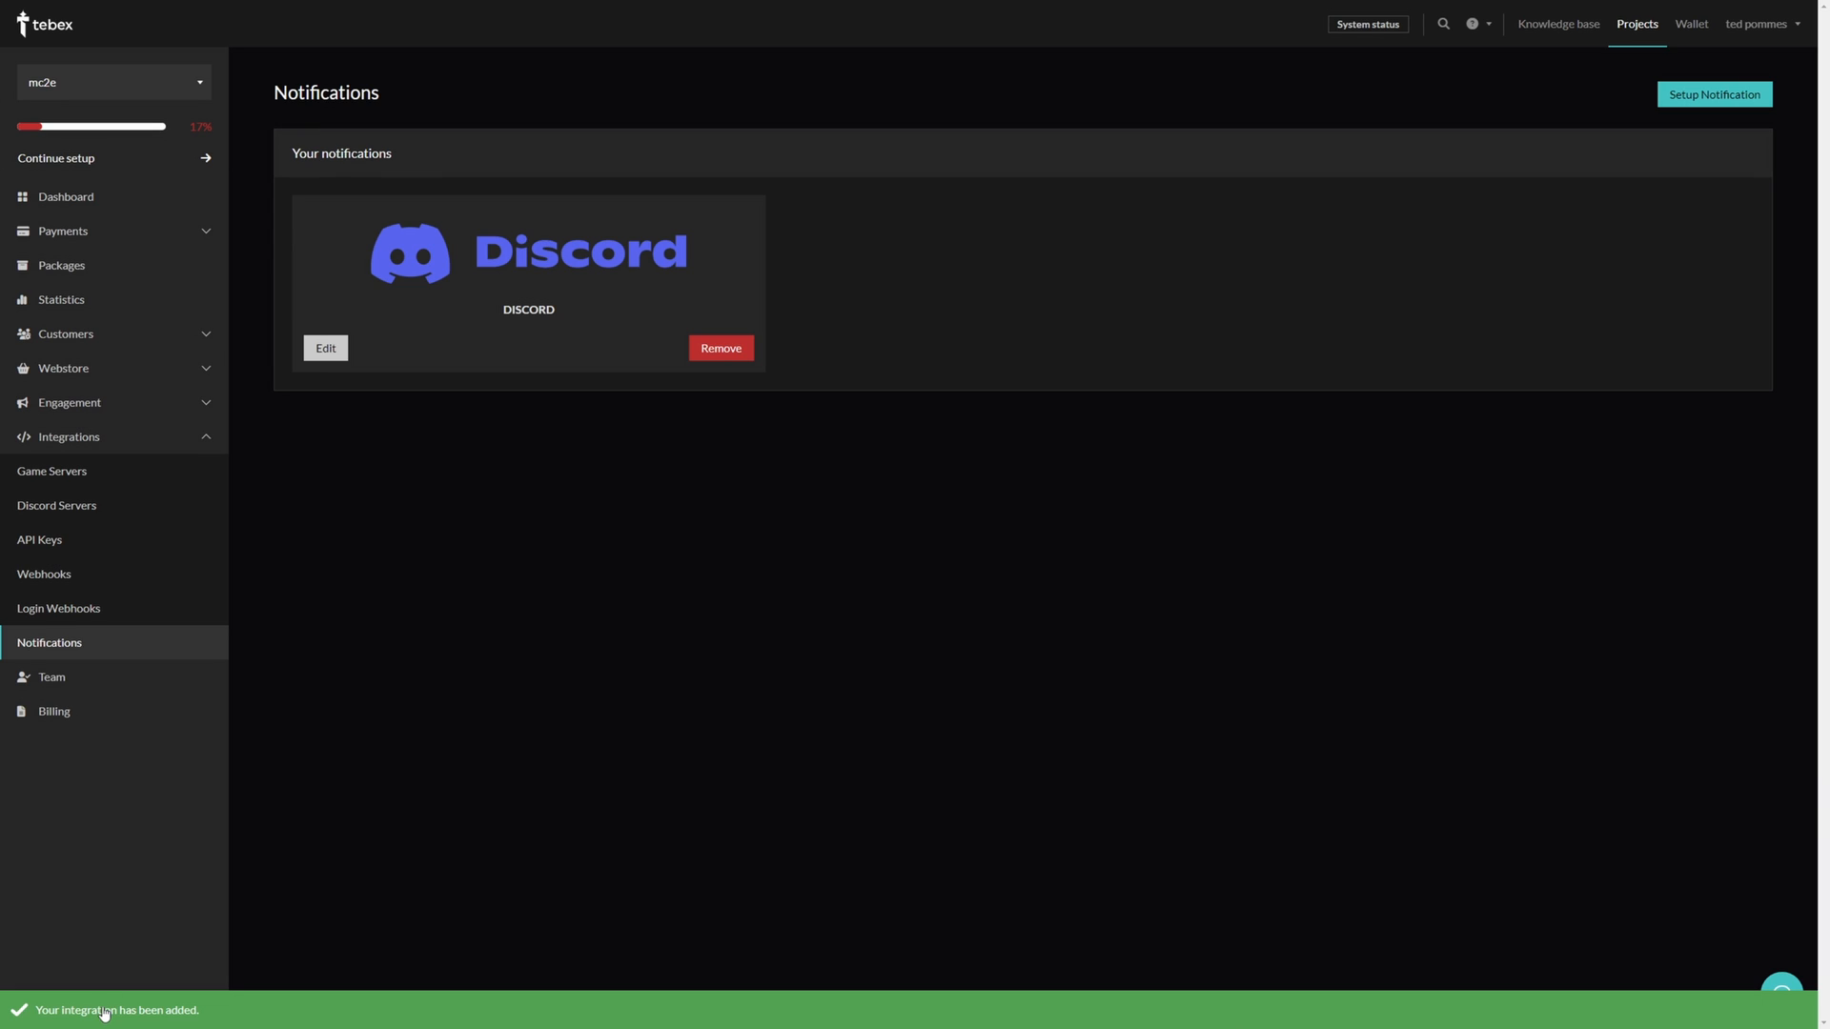
pyautogui.moveTo(370, 1021)
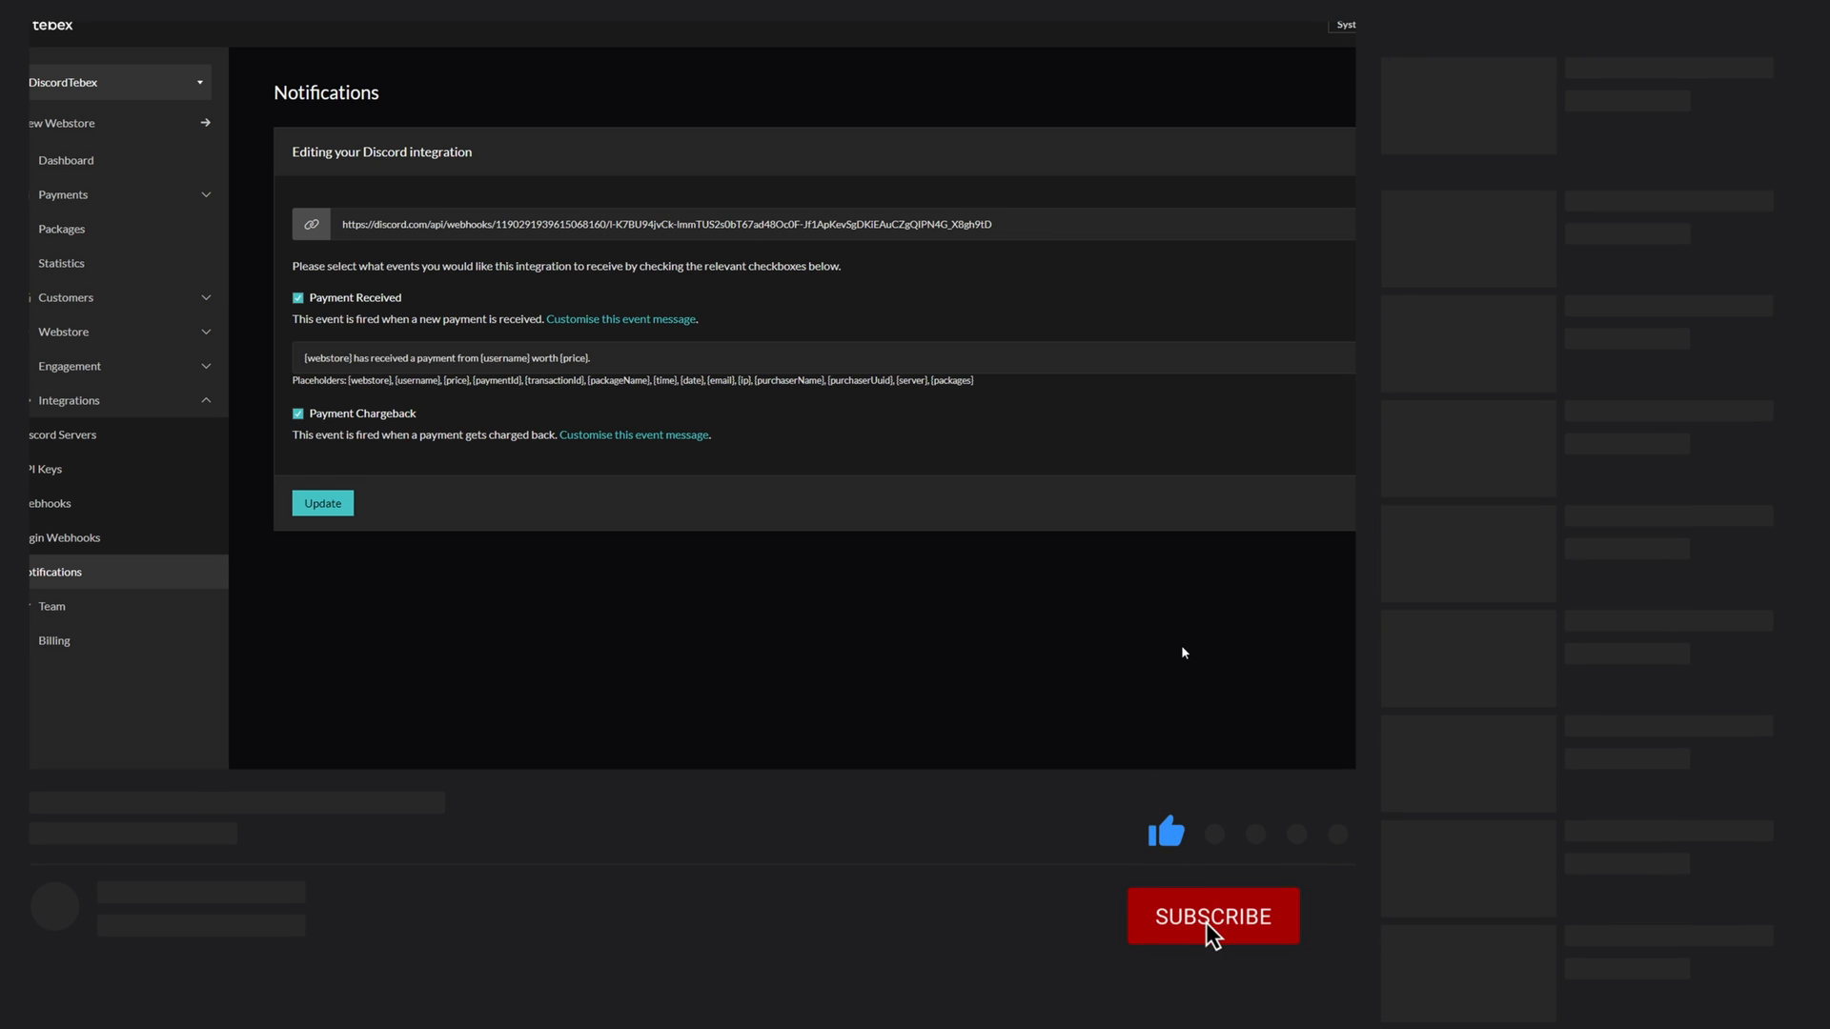
# Step: Edit the saved Discord integration card to view its enabled payment events
pyautogui.click(1213, 914)
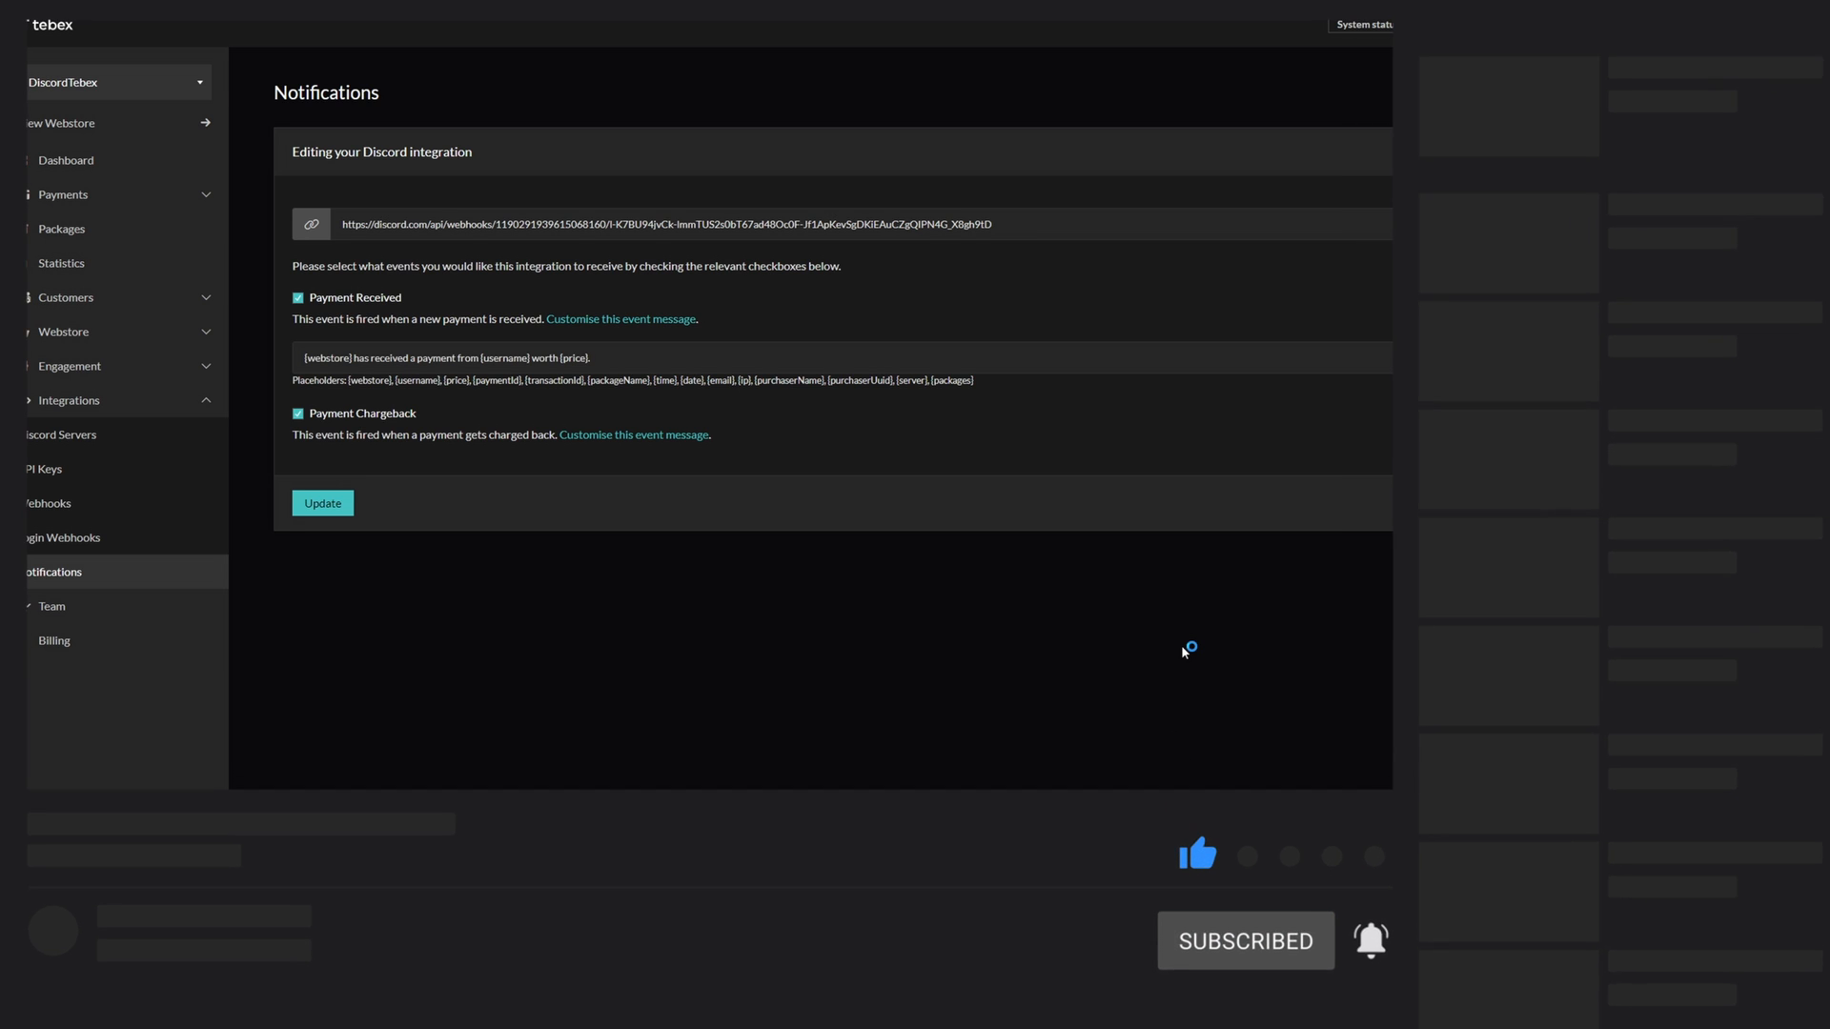